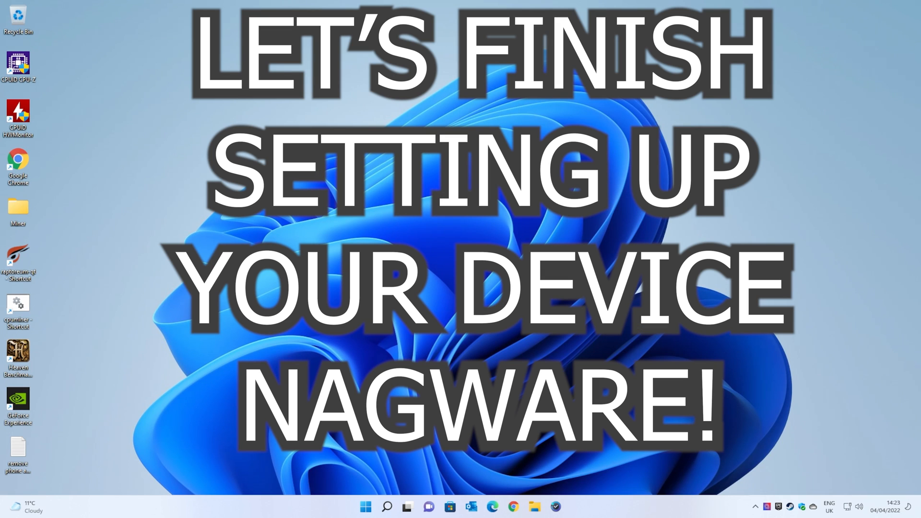
pyautogui.moveTo(501, 193)
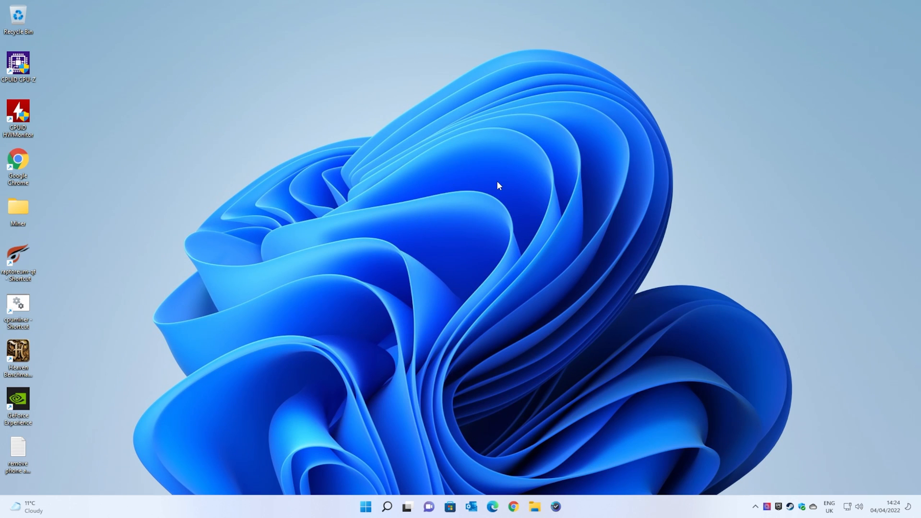
pyautogui.moveTo(461, 267)
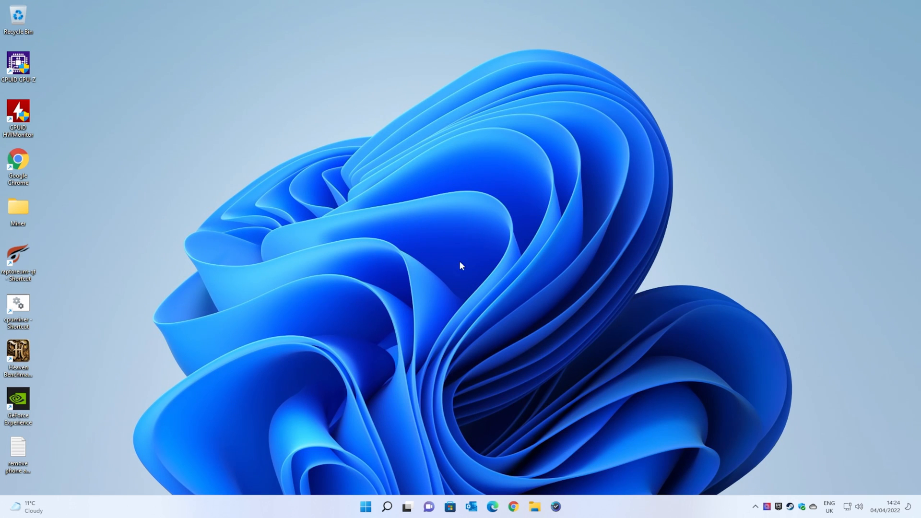
# Step: Reach the System > Notifications page showing the per-app sender list via Win+I
pyautogui.click(367, 517)
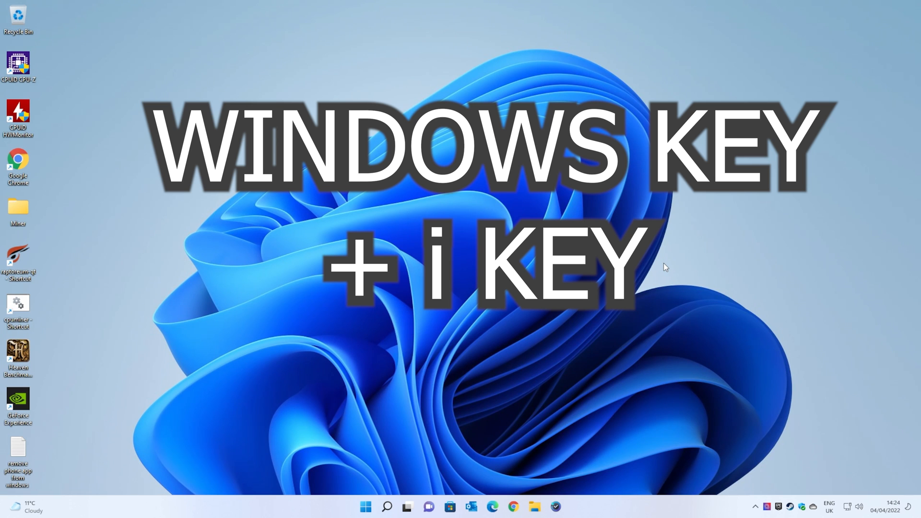
pyautogui.press('win+i')
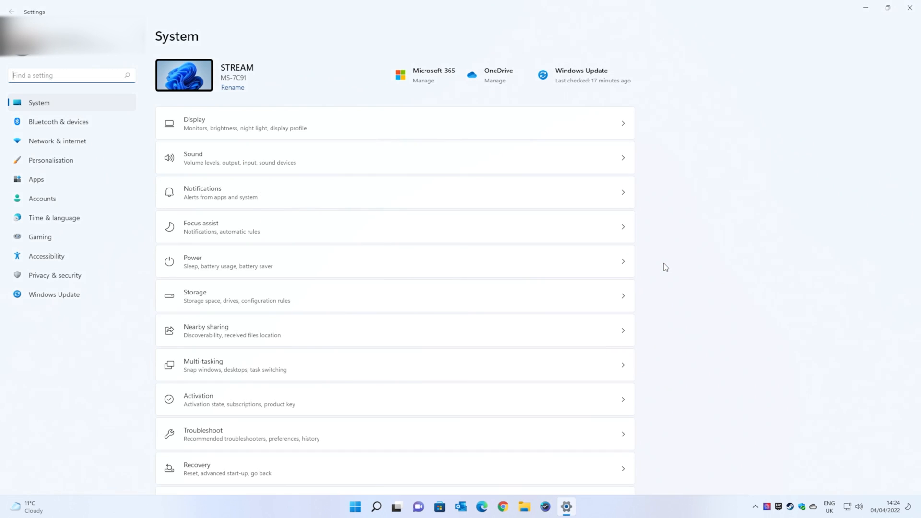
pyautogui.moveTo(692, 262)
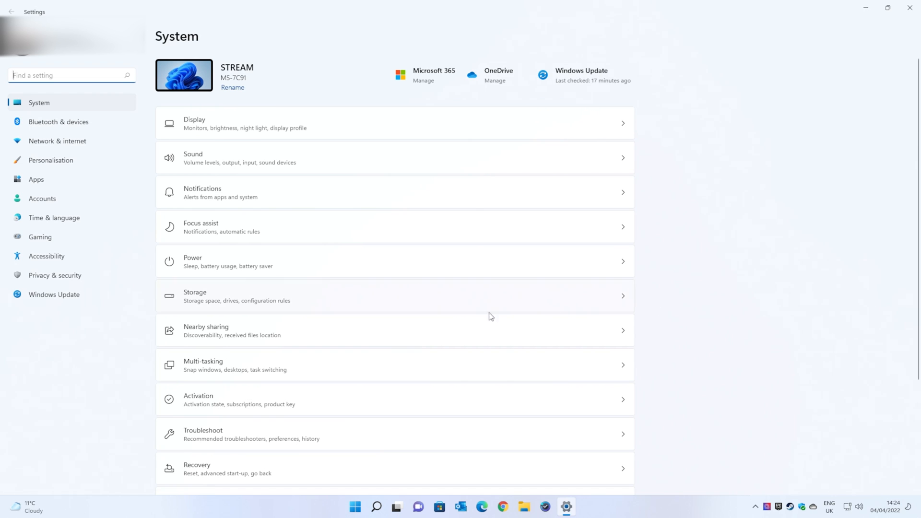
pyautogui.moveTo(44, 107)
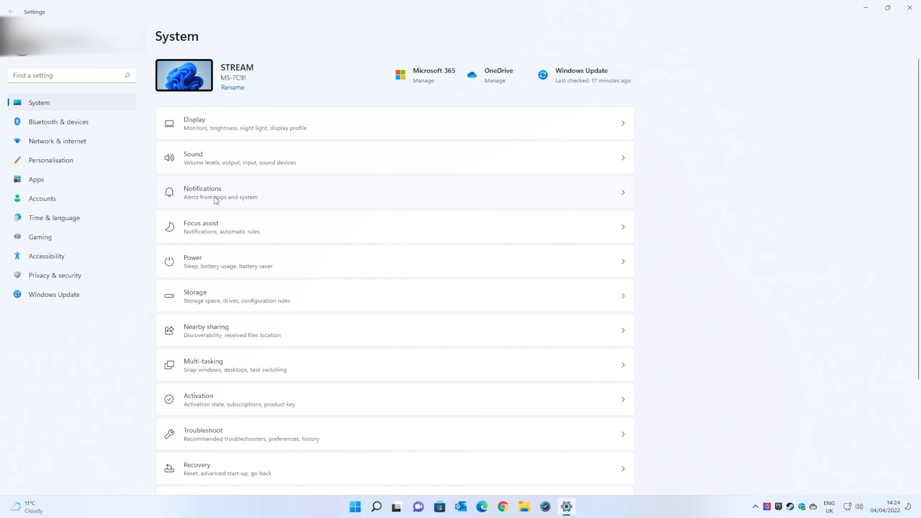
pyautogui.click(215, 192)
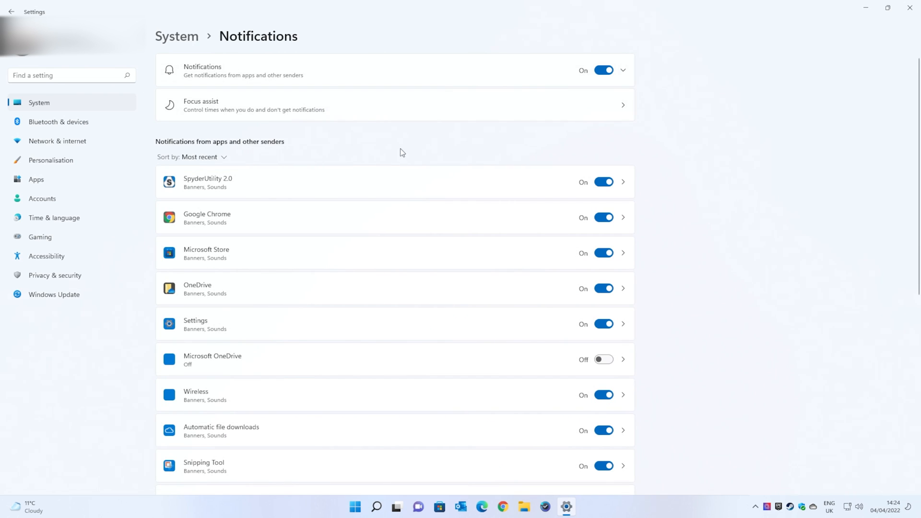
pyautogui.moveTo(396, 237)
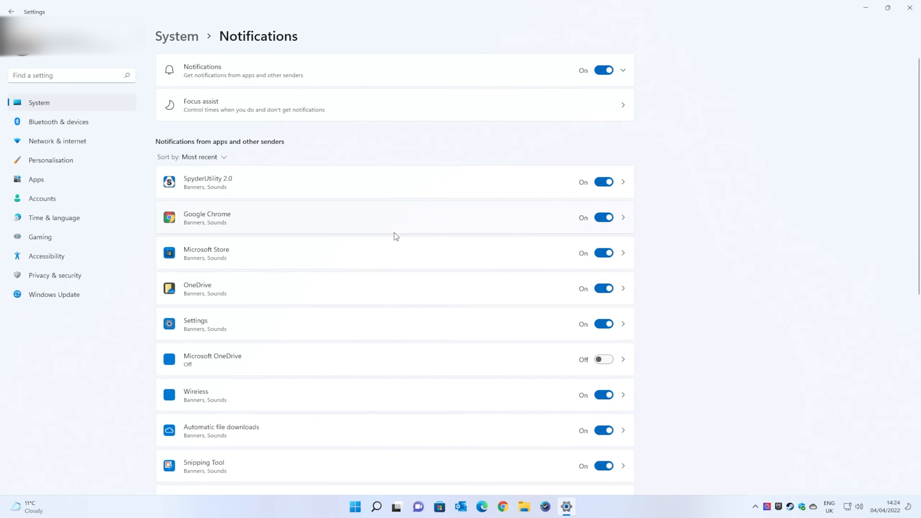
# Step: Untick 'Offer suggestions on how I can set up my device' and 'Get tips and suggestions when using Windows'
pyautogui.scroll(-3)
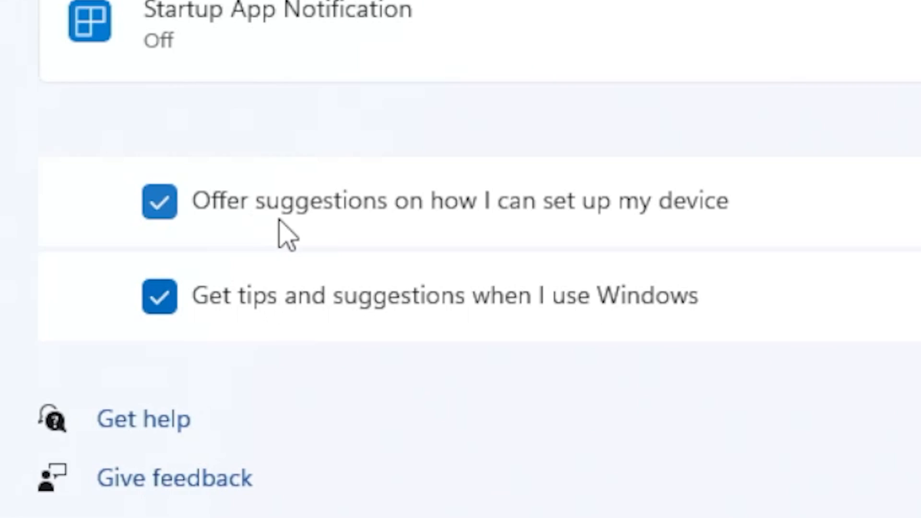
pyautogui.moveTo(198, 241)
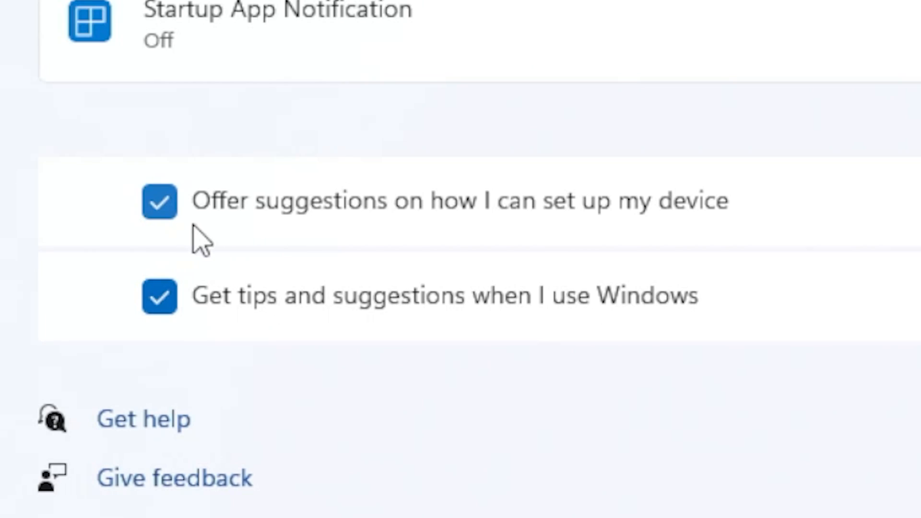
pyautogui.moveTo(691, 246)
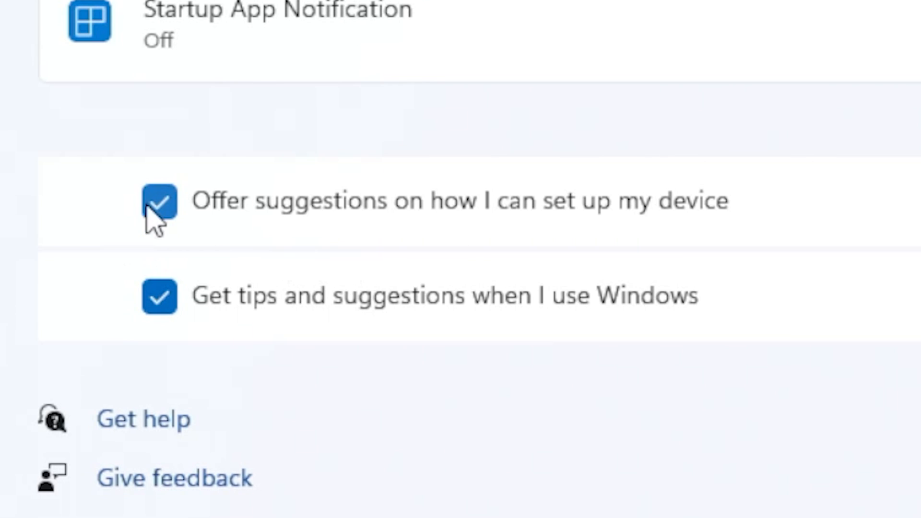
pyautogui.click(160, 206)
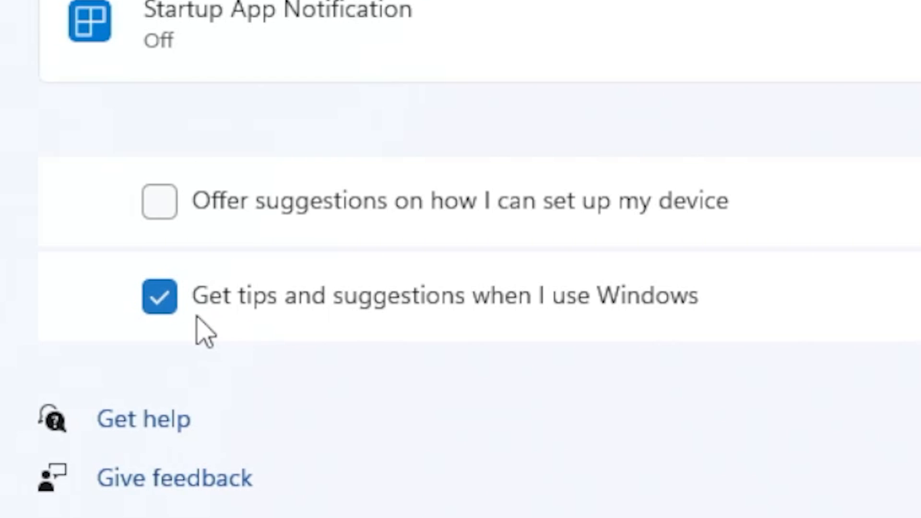
pyautogui.moveTo(623, 338)
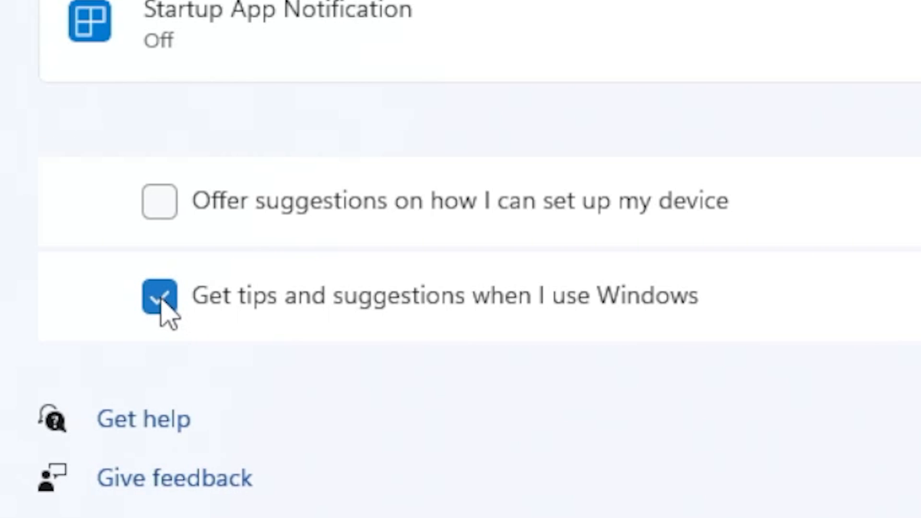
pyautogui.click(160, 297)
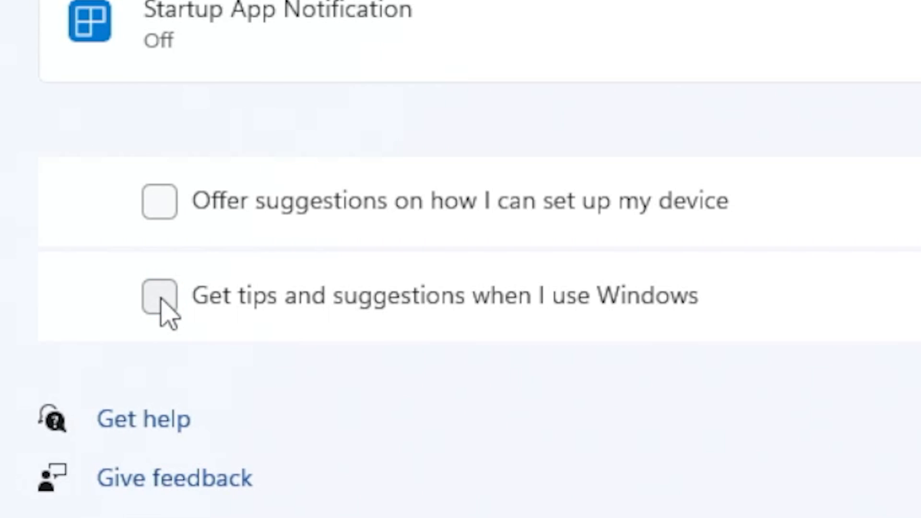